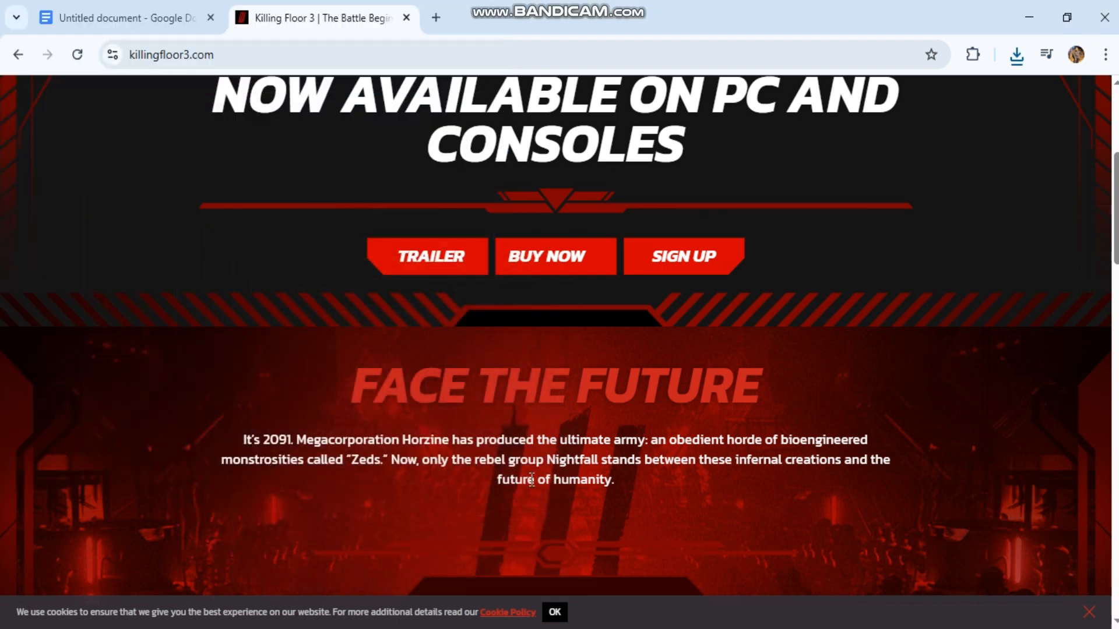
{"action": "mouse_move", "coordinate": [645, 518]}
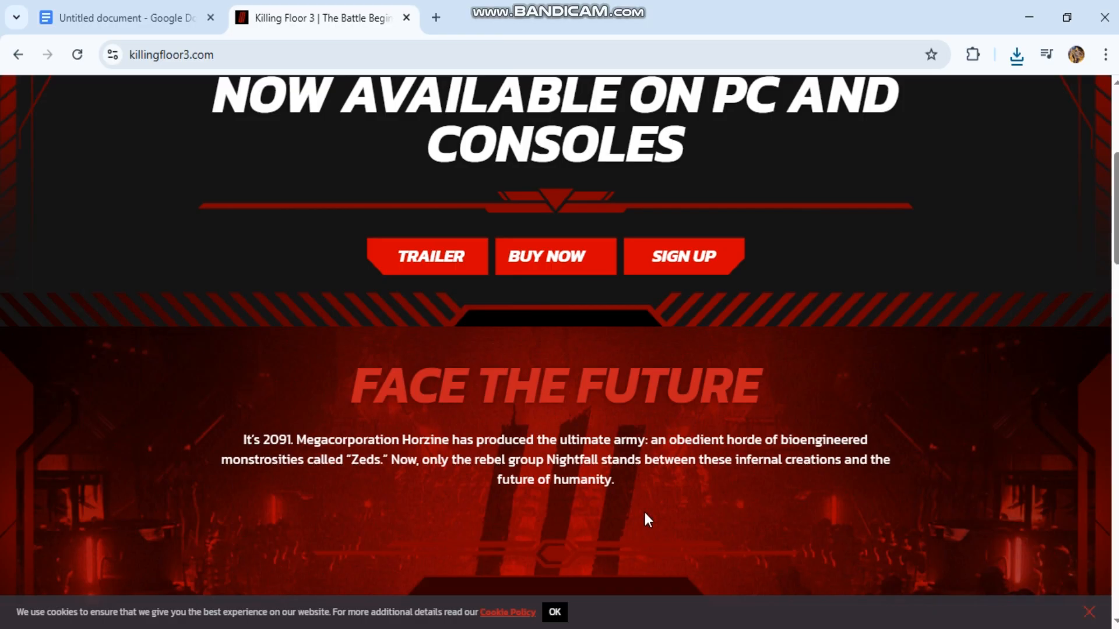
{"action": "mouse_move", "coordinate": [1059, 595]}
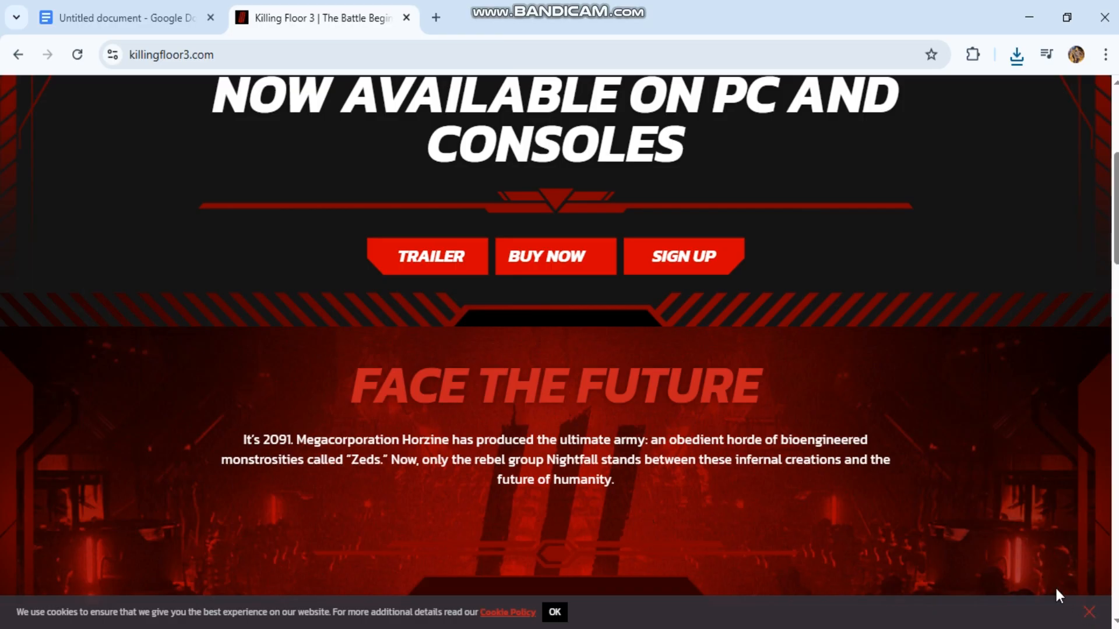
Step: Switch from the Killing Floor 3 site to the crash-fix guide document tab
{"action": "left_click", "coordinate": [122, 18]}
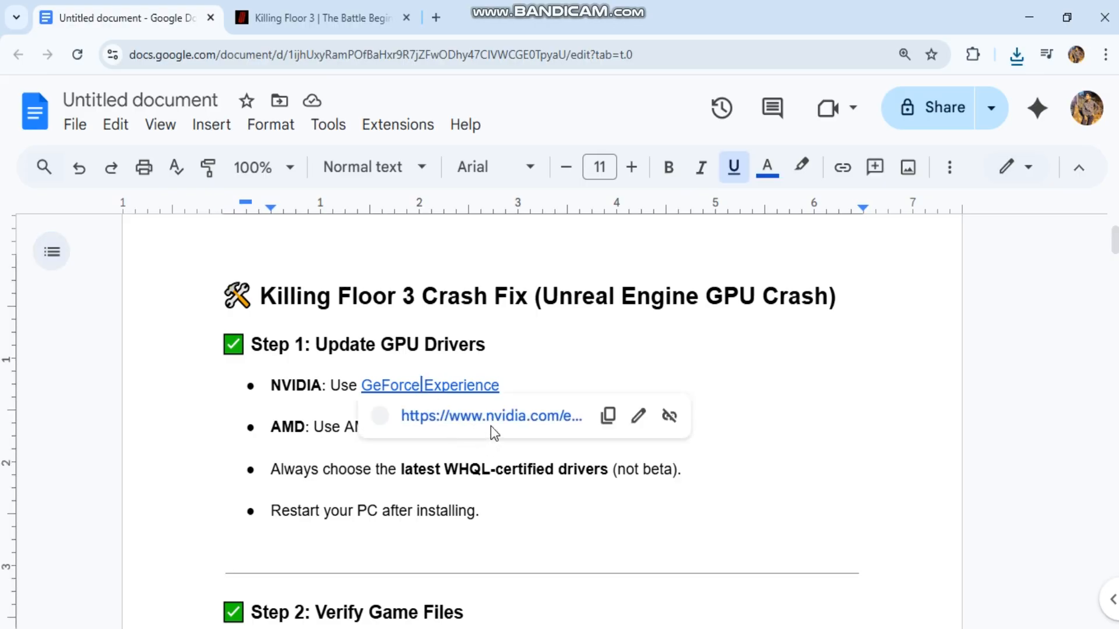
Step: Follow the GeForce Experience link to NVIDIA's page, return to the guide, then open the Killing Floor 3 site
{"action": "left_click", "coordinate": [490, 416]}
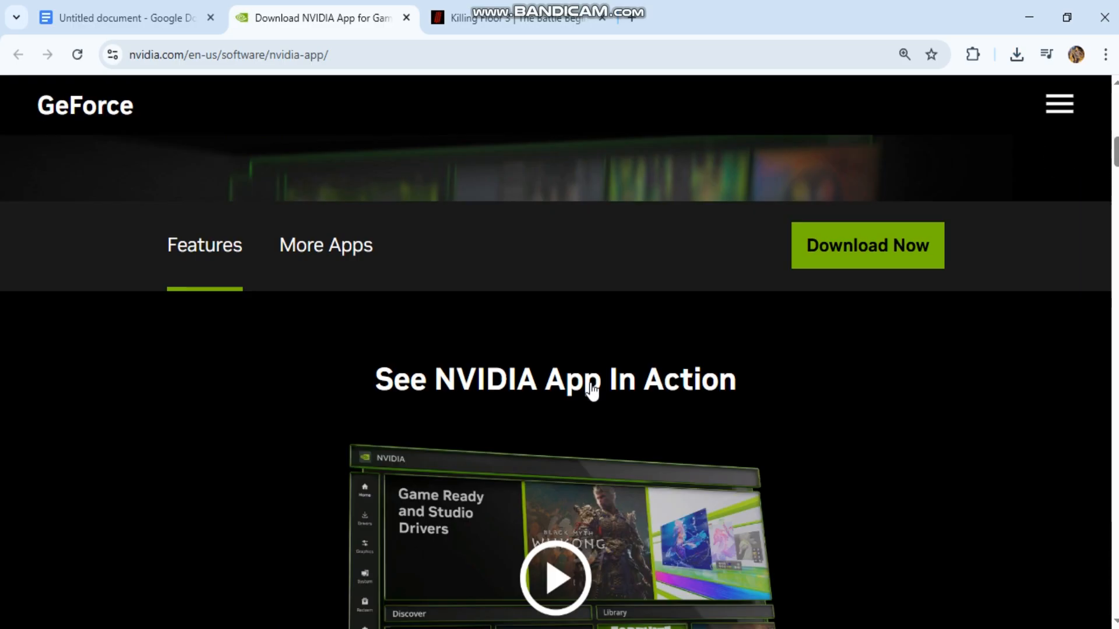
{"action": "left_click", "coordinate": [125, 18]}
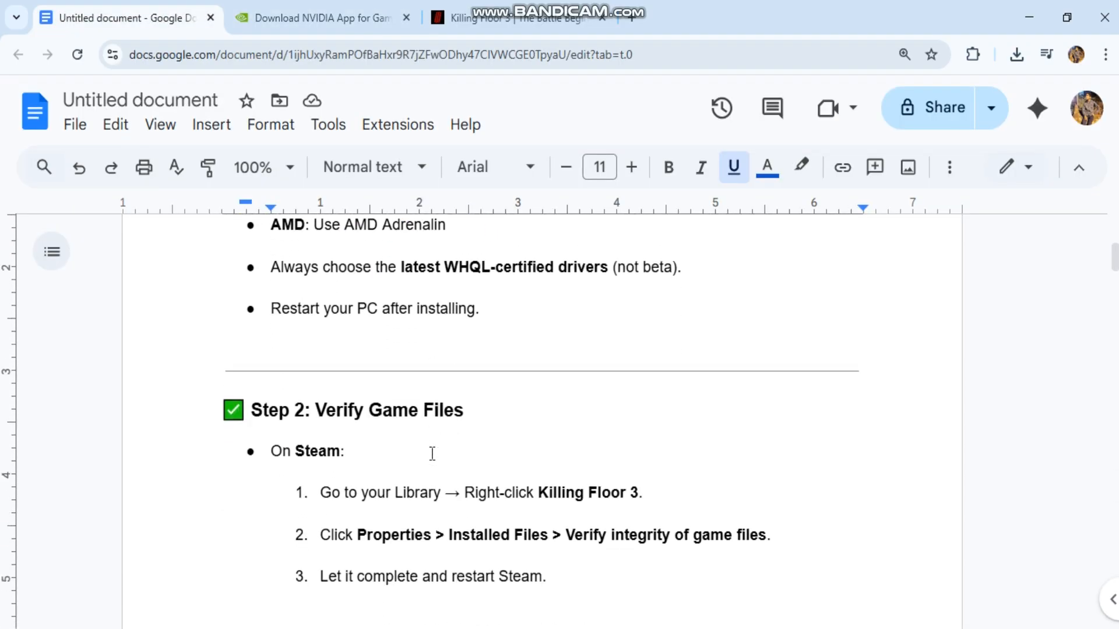
{"action": "left_click", "coordinate": [519, 16]}
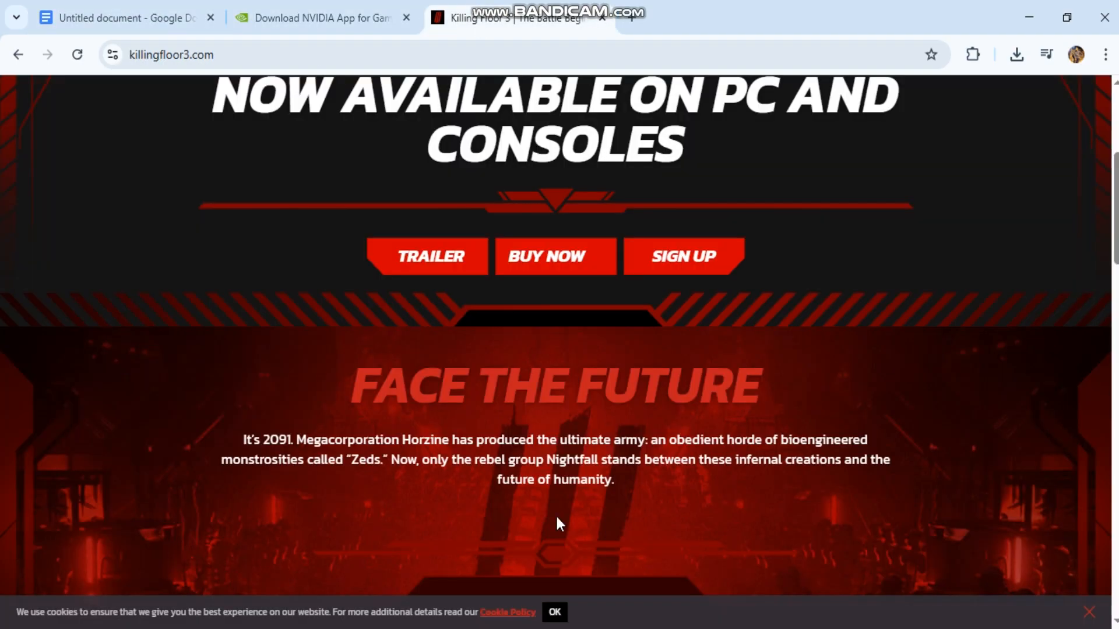
Step: Scroll through the killingfloor3.com homepage, then return to the crash-fix guide at Step 3
{"action": "scroll", "scroll_direction": "down", "scroll_amount": 3}
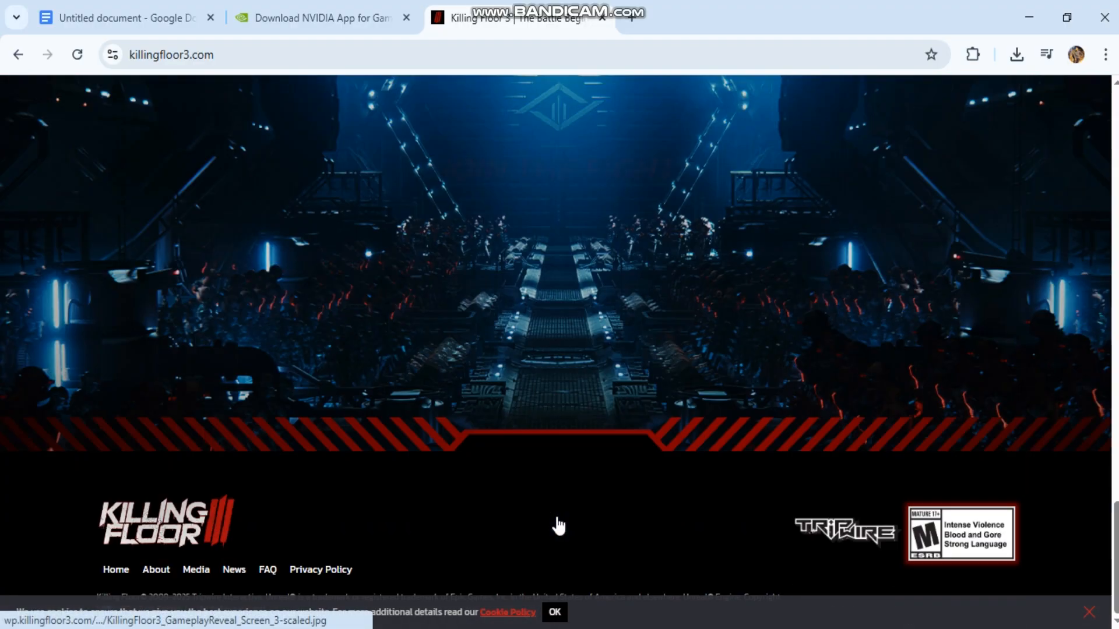
{"action": "scroll", "scroll_direction": "down", "scroll_amount": 3}
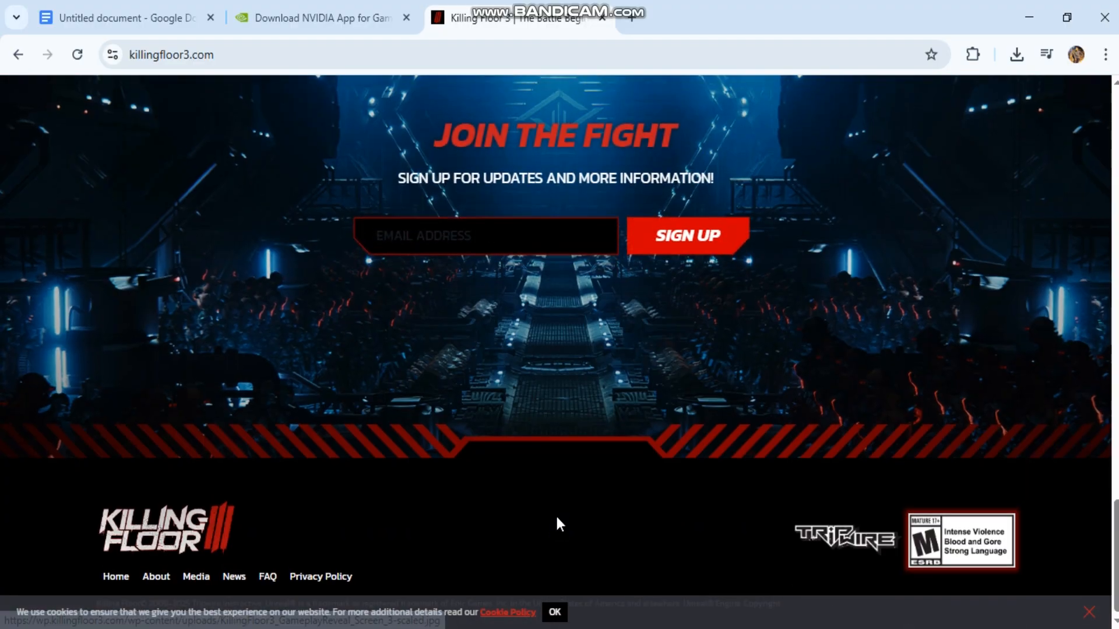
{"action": "scroll", "scroll_direction": "down", "scroll_amount": 3}
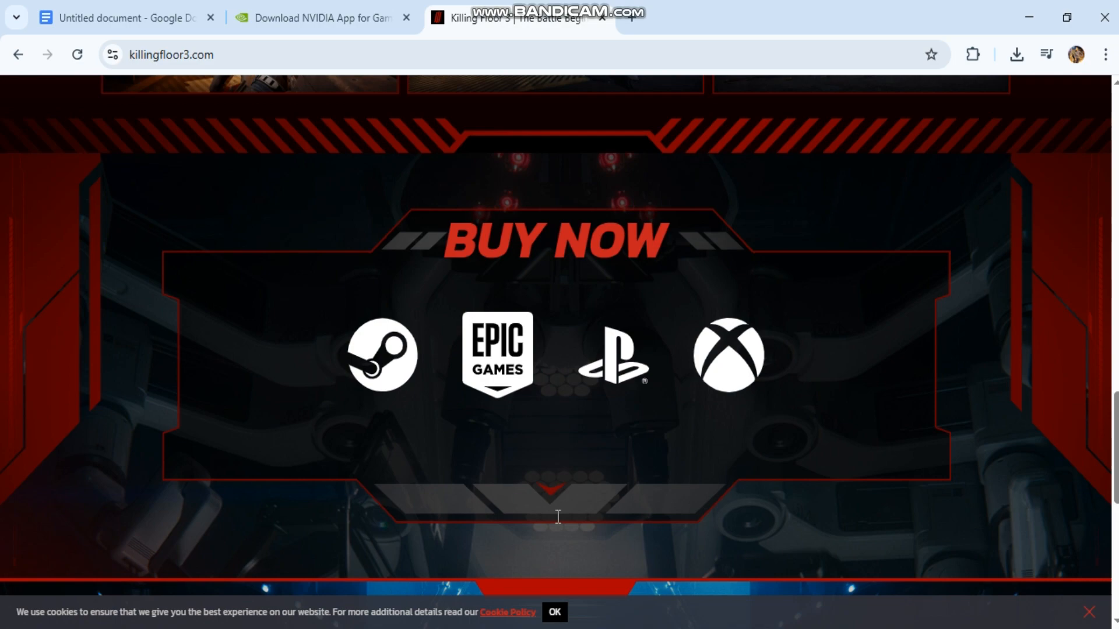
{"action": "scroll", "scroll_direction": "down", "scroll_amount": 3}
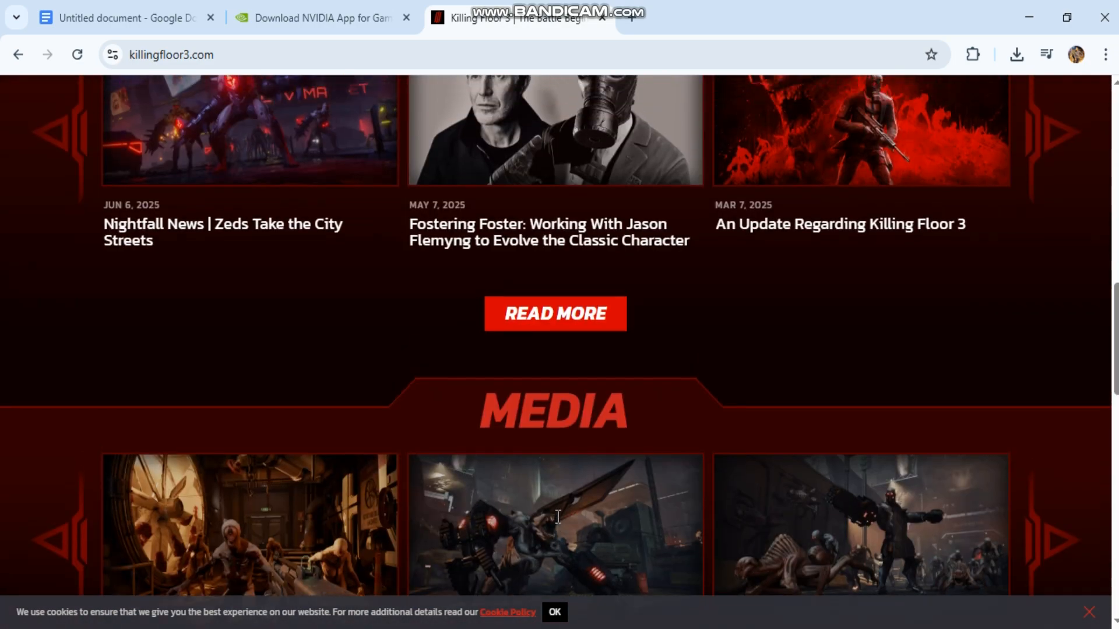
{"action": "scroll", "scroll_direction": "down", "scroll_amount": 3}
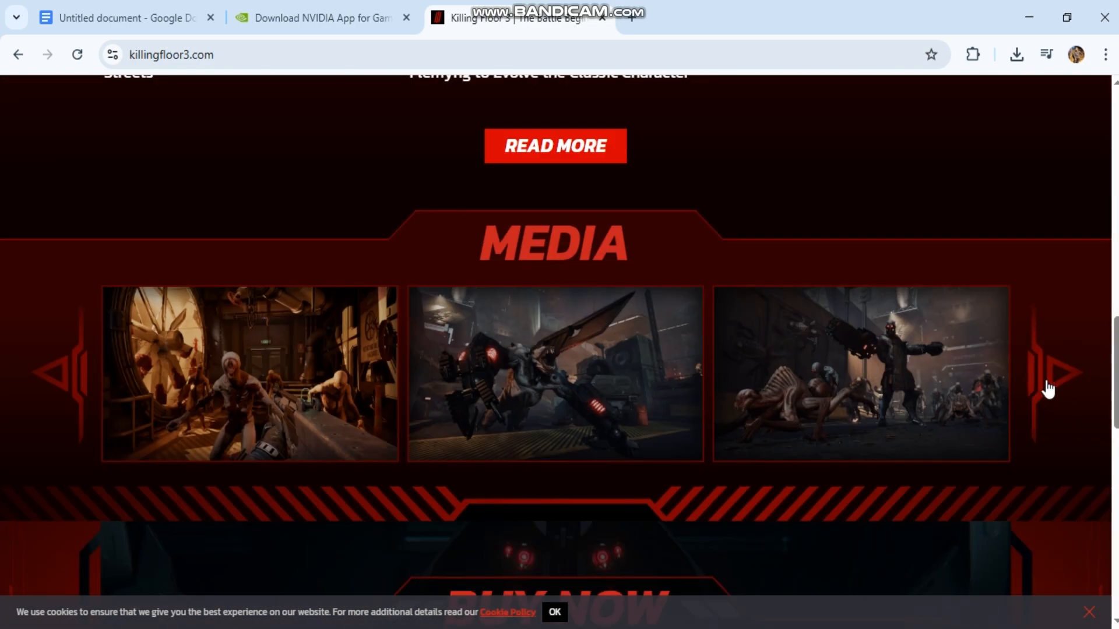
{"action": "left_click", "coordinate": [124, 18]}
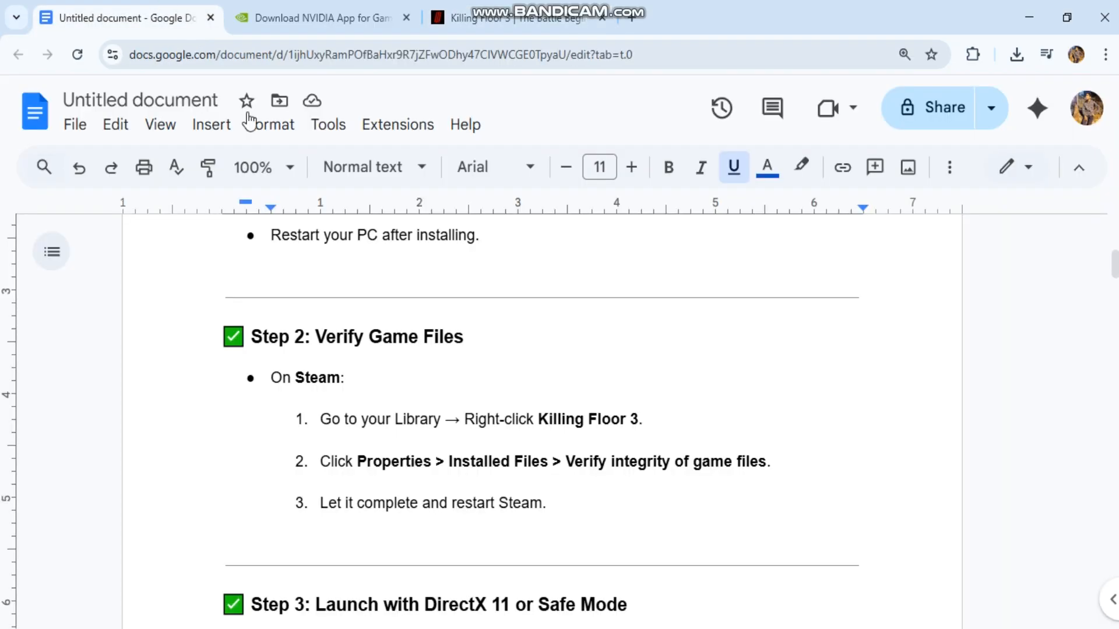
{"action": "scroll", "scroll_direction": "down", "scroll_amount": 3}
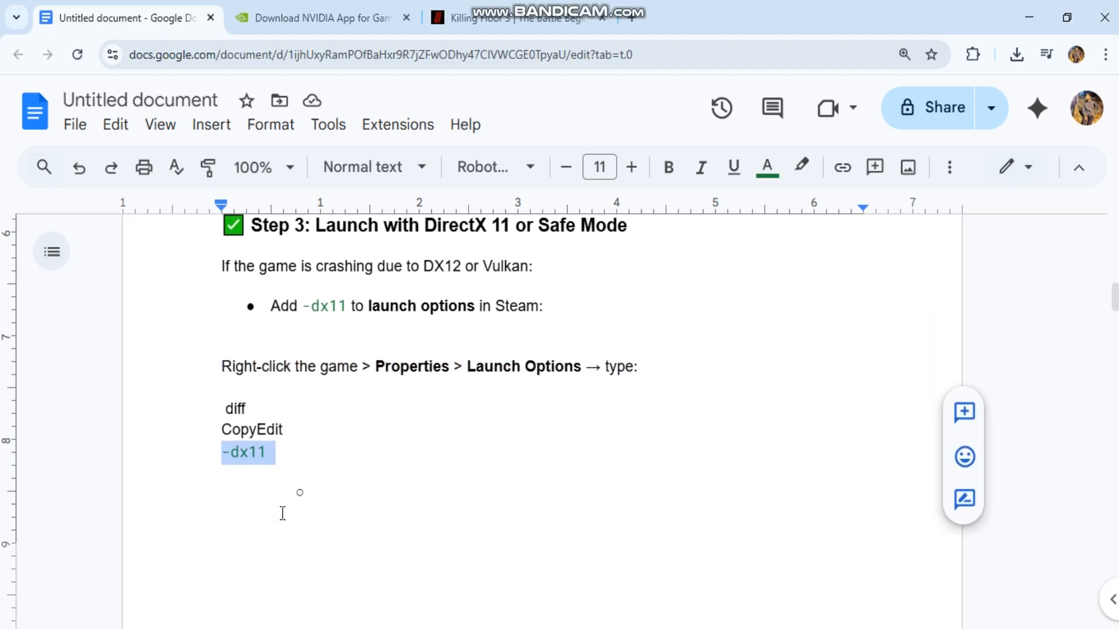
{"action": "scroll", "scroll_direction": "down", "scroll_amount": 3}
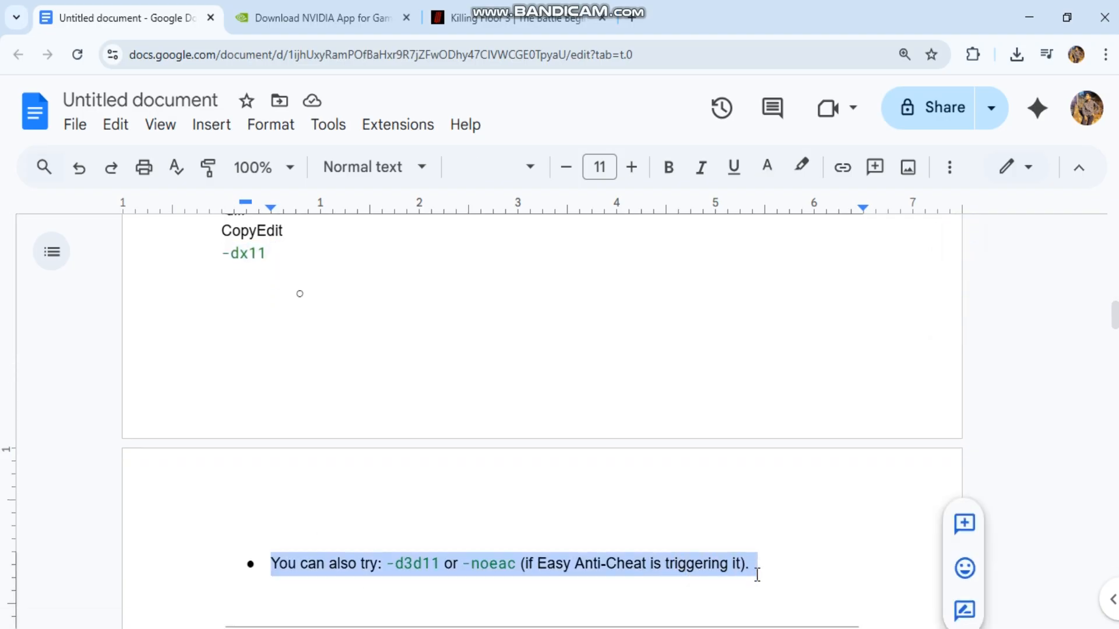
{"action": "scroll", "scroll_direction": "down", "scroll_amount": 3}
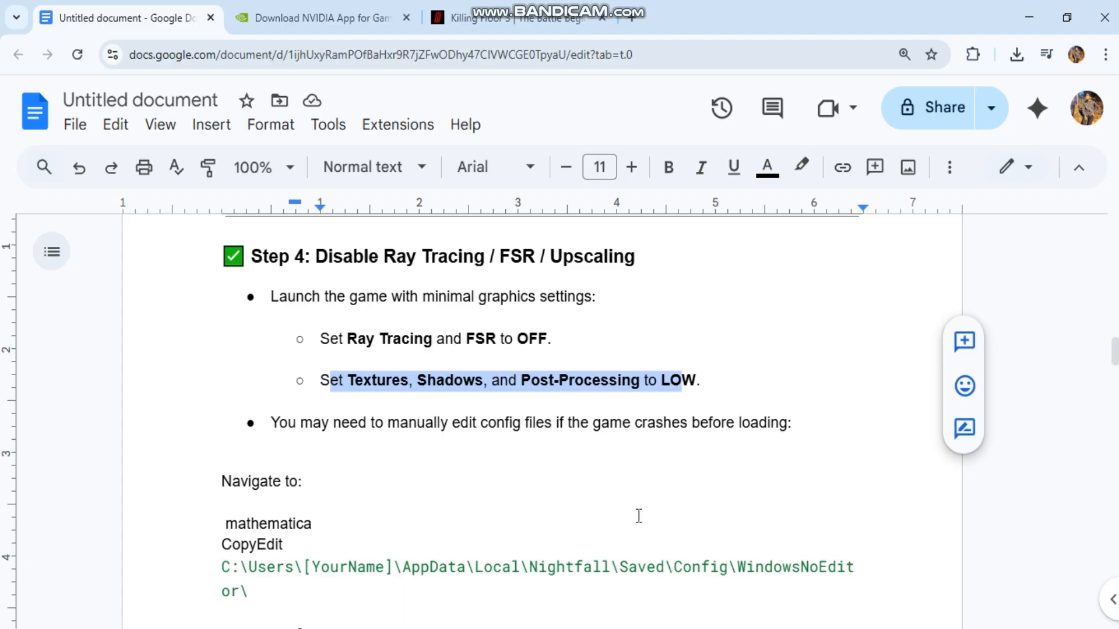
{"action": "scroll", "scroll_direction": "down", "scroll_amount": 3}
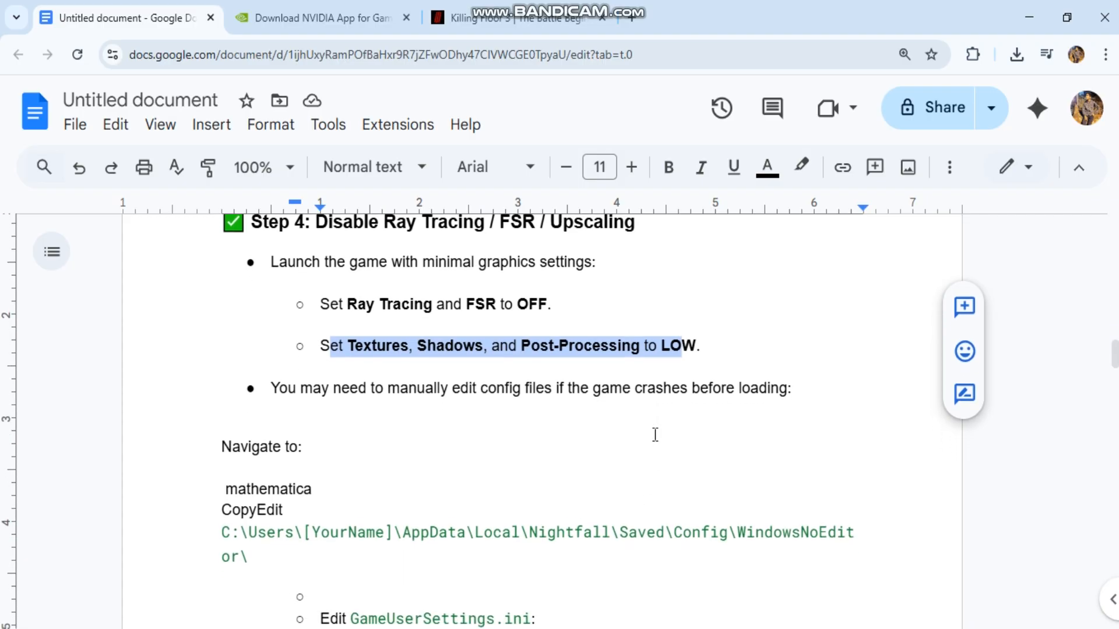
{"action": "scroll", "scroll_direction": "down", "scroll_amount": 3}
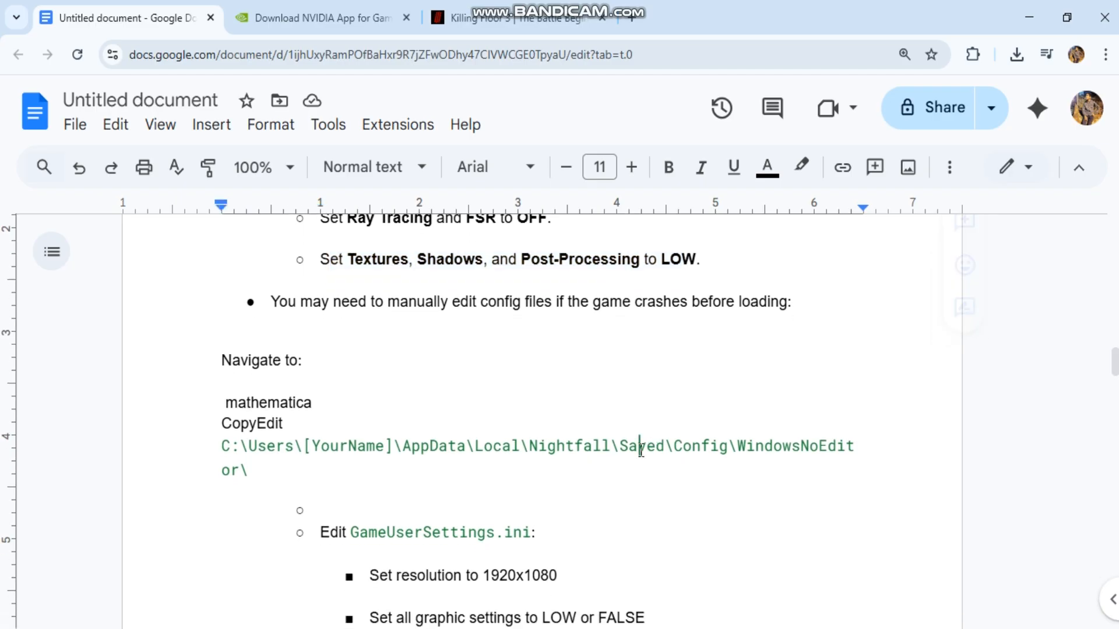
{"action": "left_click_drag", "start_coordinate": [222, 360], "coordinate": [257, 471]}
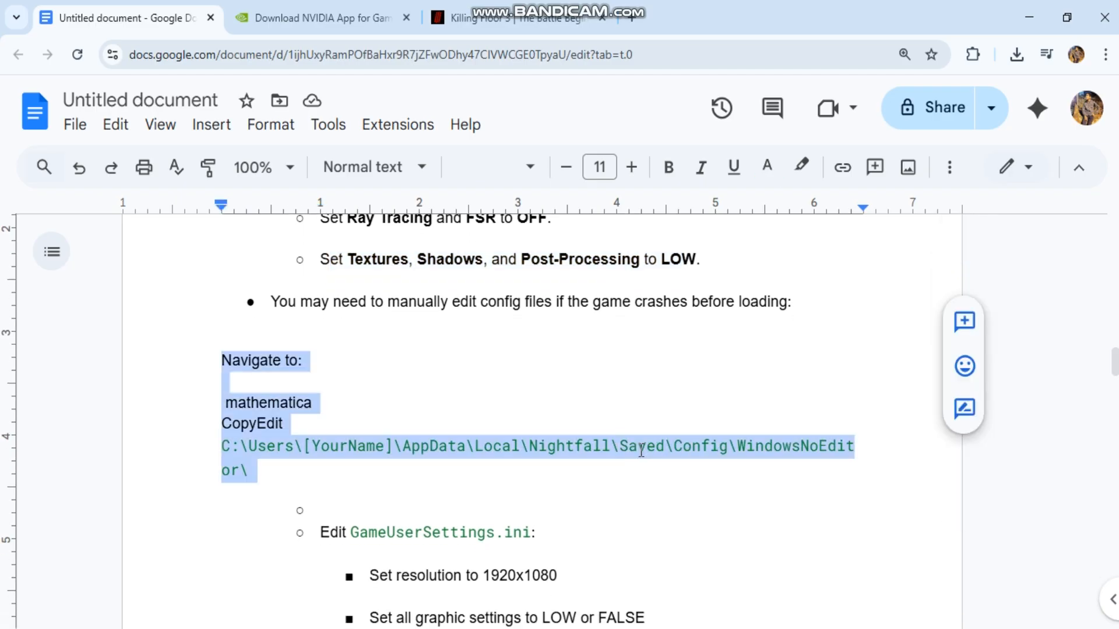
{"action": "scroll", "scroll_direction": "down", "scroll_amount": 3}
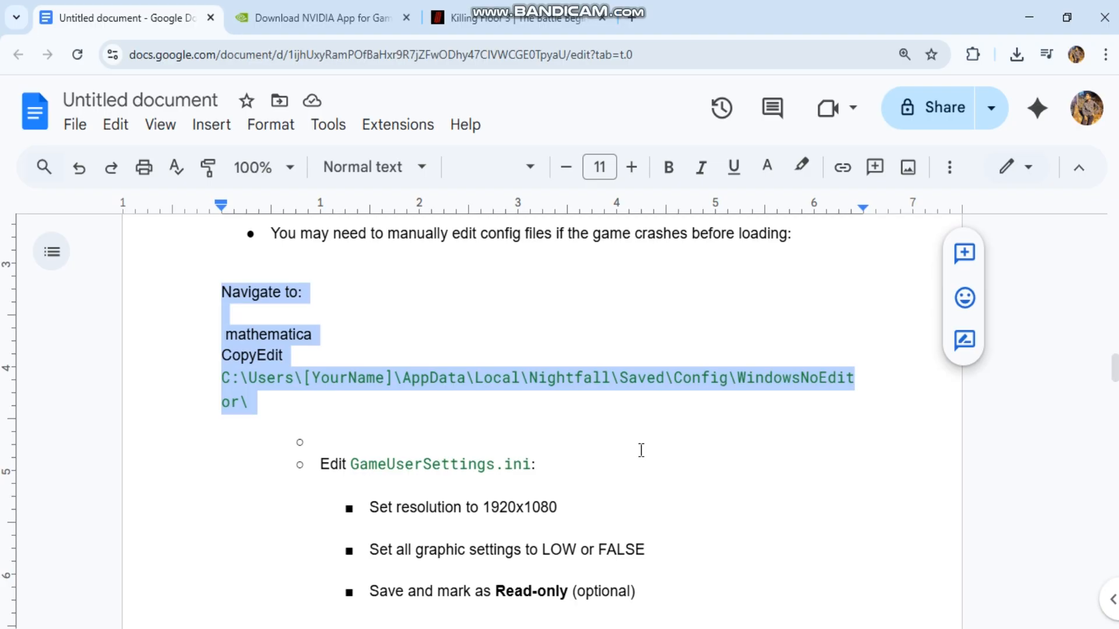
{"action": "scroll", "scroll_direction": "down", "scroll_amount": 3}
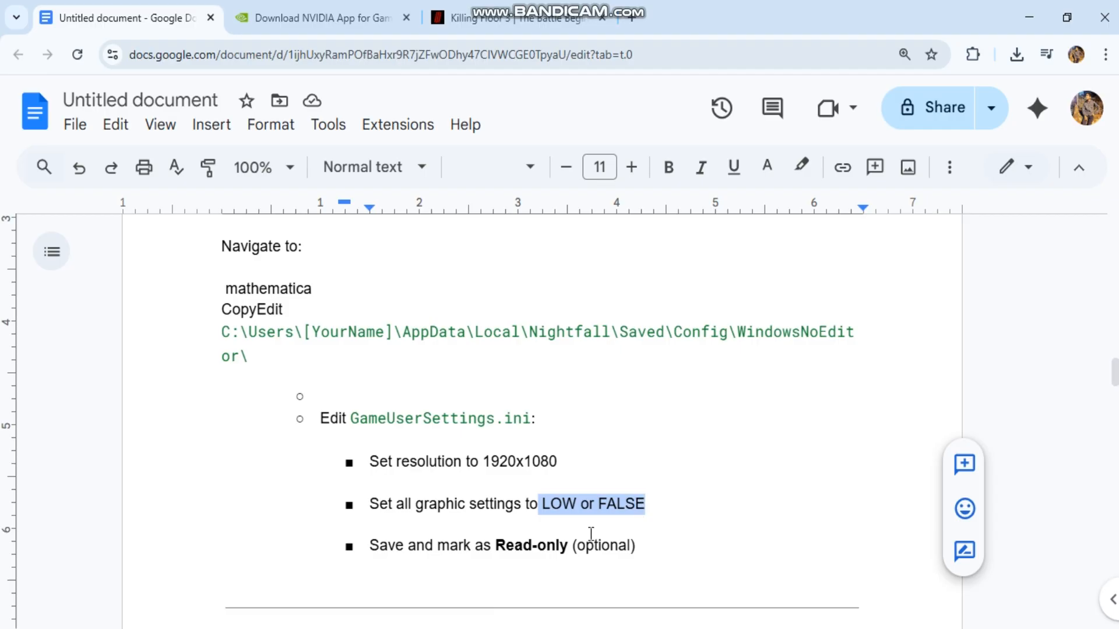
{"action": "scroll", "scroll_direction": "down", "scroll_amount": 3}
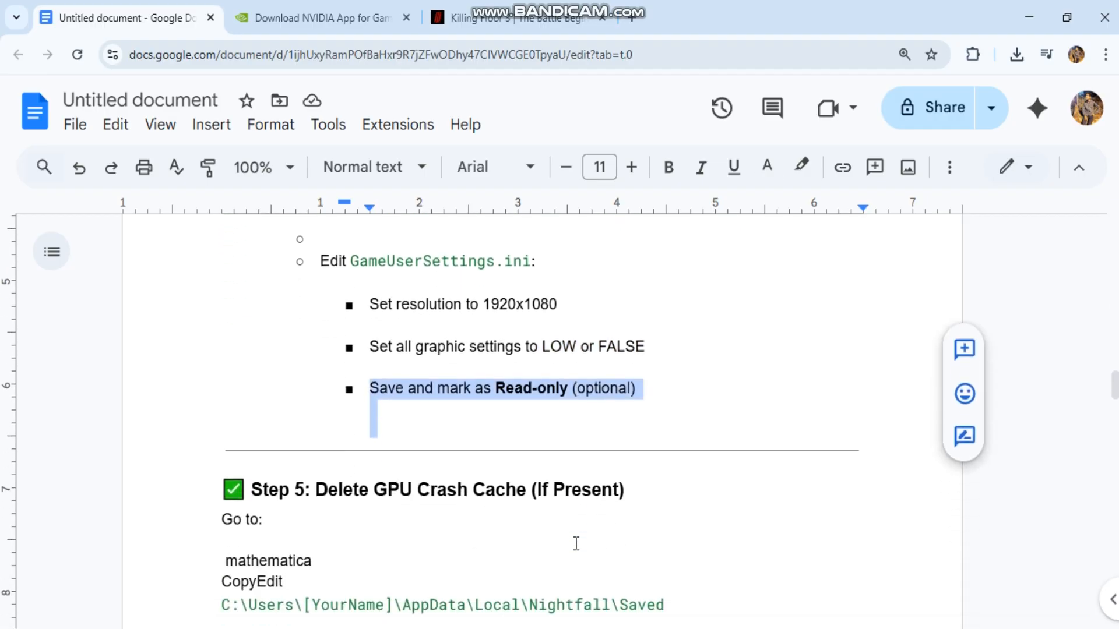
{"action": "scroll", "scroll_direction": "down", "scroll_amount": 3}
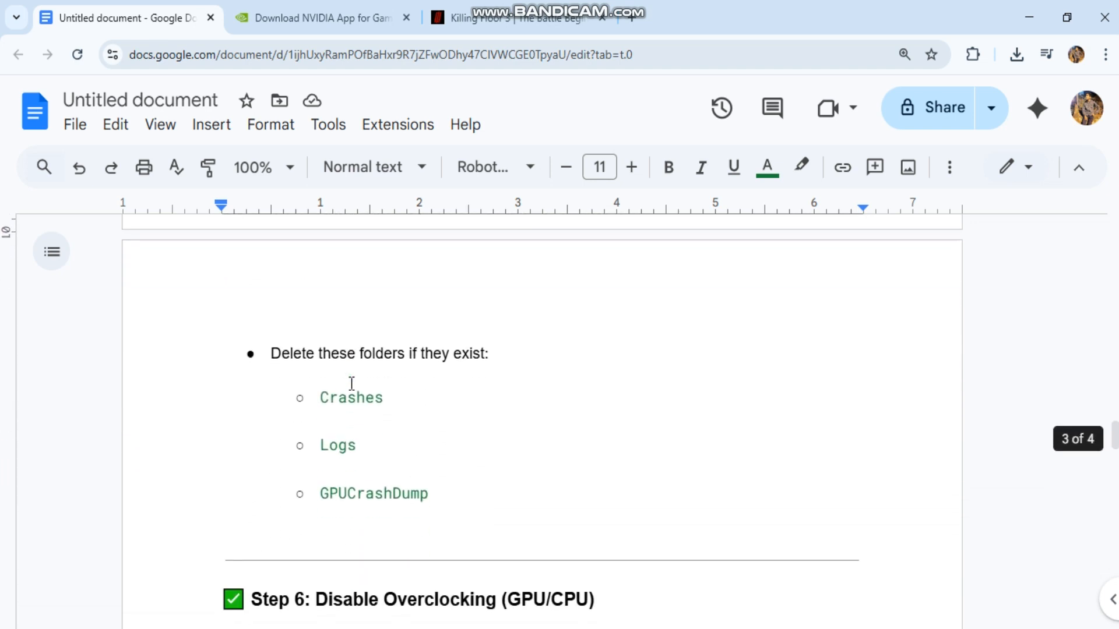
{"action": "scroll", "scroll_direction": "down", "scroll_amount": 3}
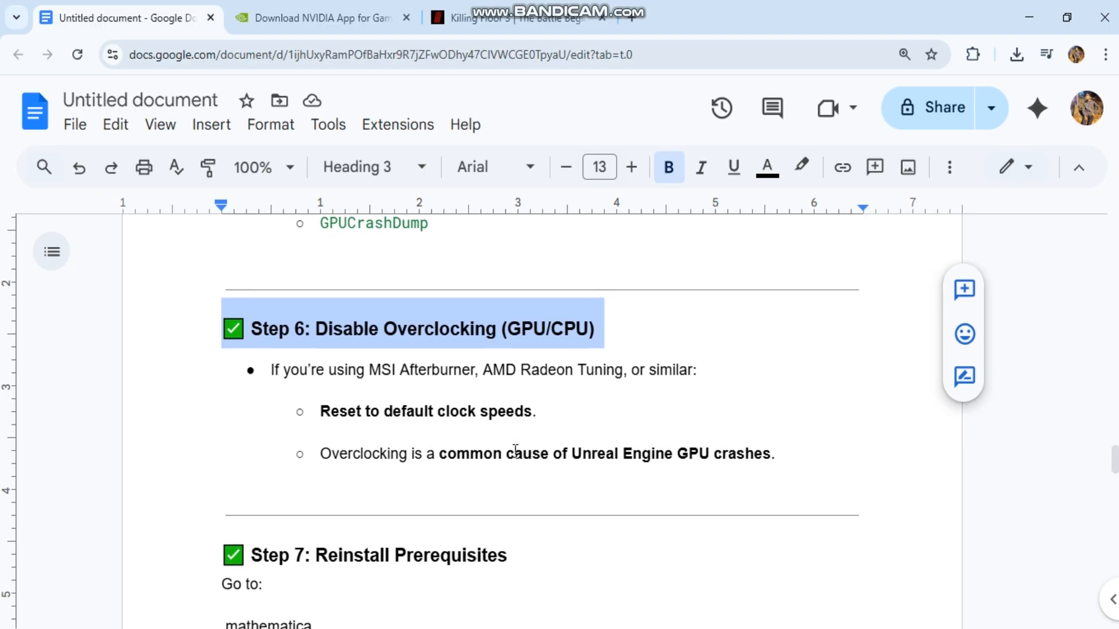
{"action": "scroll", "scroll_direction": "down", "scroll_amount": 3}
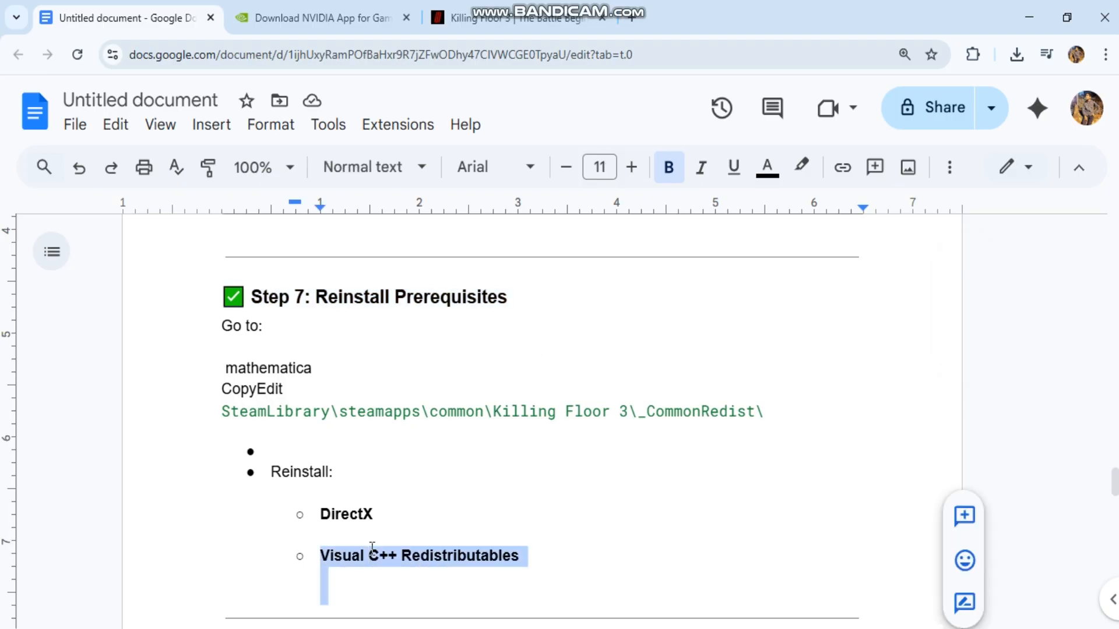
{"action": "scroll", "scroll_direction": "down", "scroll_amount": 3}
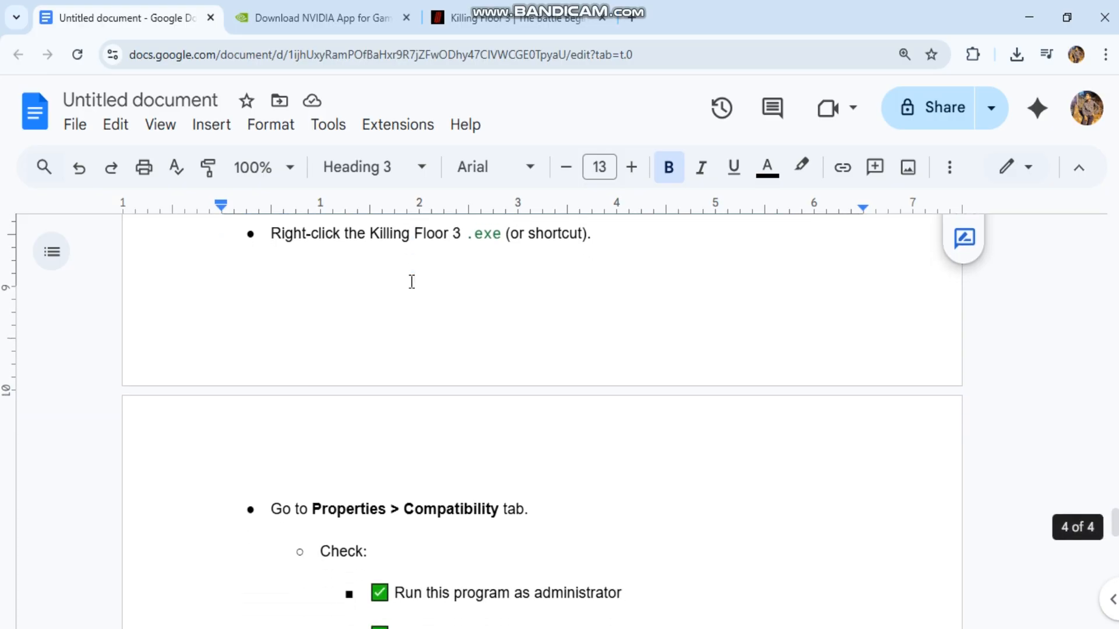
{"action": "scroll", "scroll_direction": "down", "scroll_amount": 3}
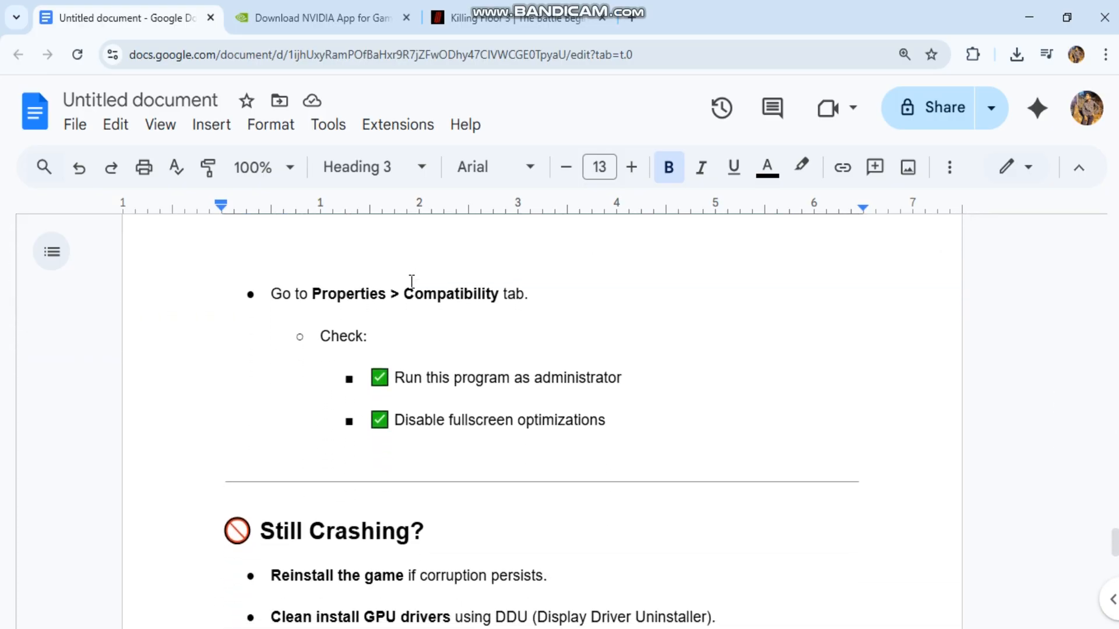
{"action": "scroll", "scroll_direction": "down", "scroll_amount": 3}
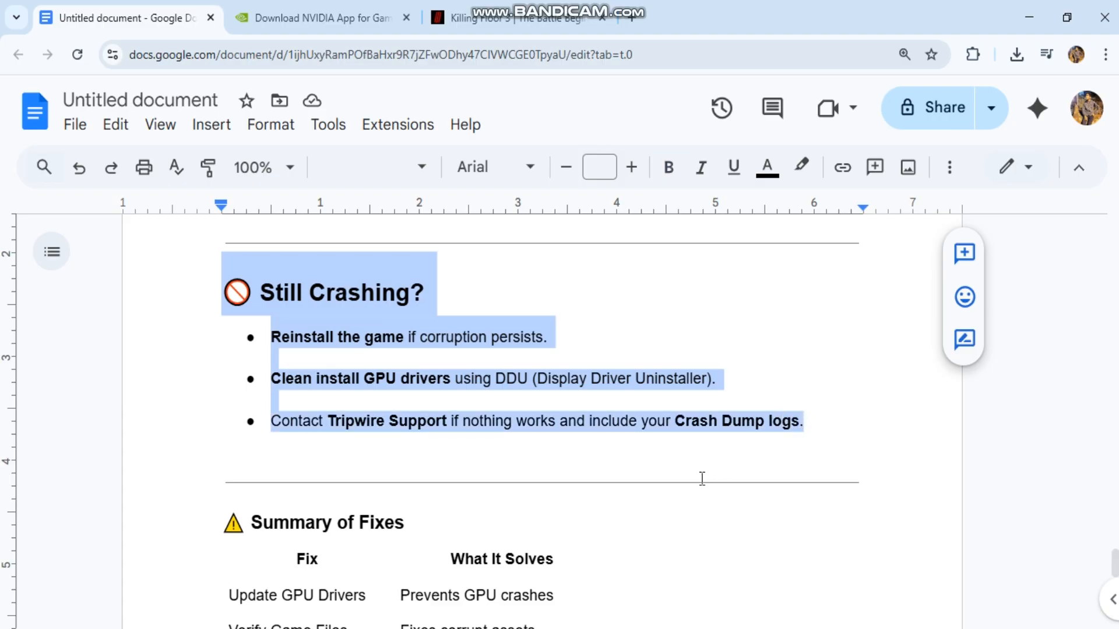
{"action": "scroll", "scroll_direction": "down", "scroll_amount": 3}
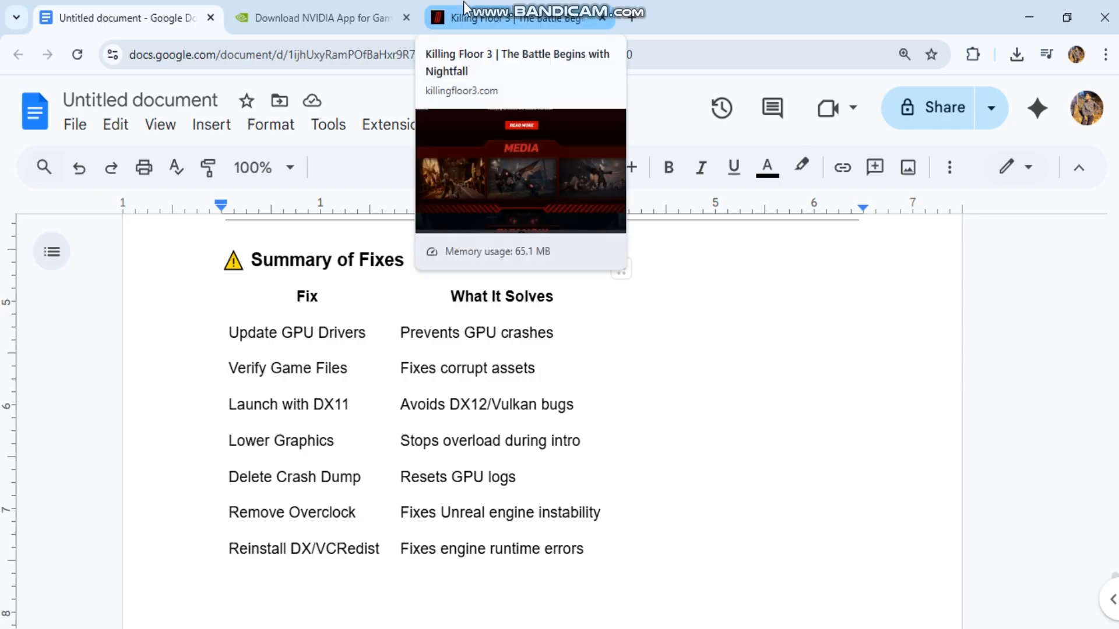
Step: Switch from the guide's Summary of Fixes table to the Killing Floor 3 website tab
{"action": "left_click", "coordinate": [510, 18]}
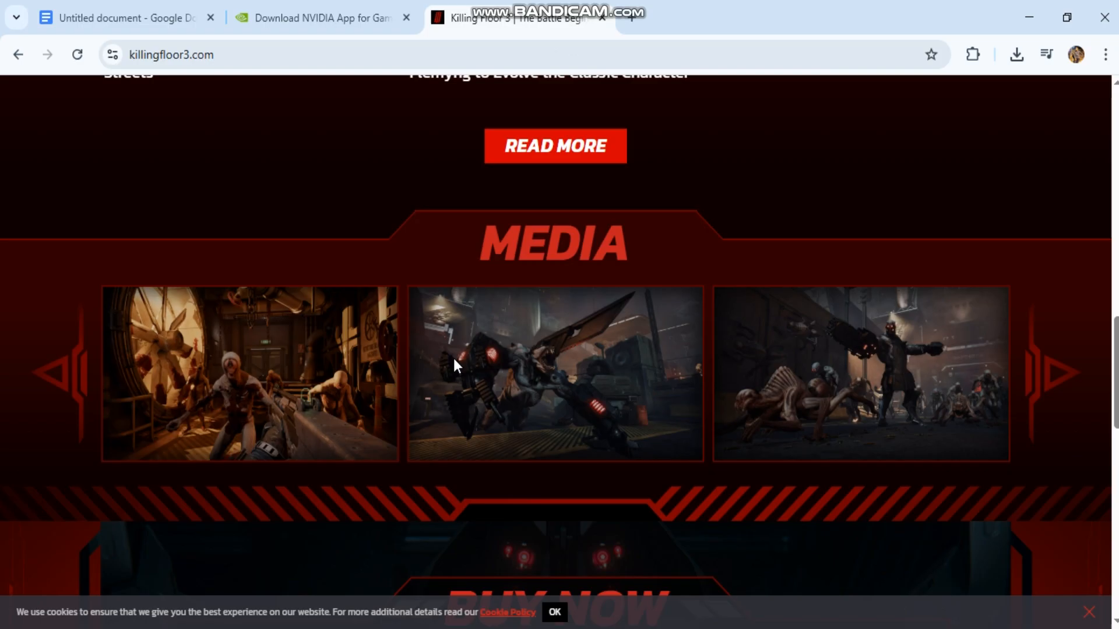